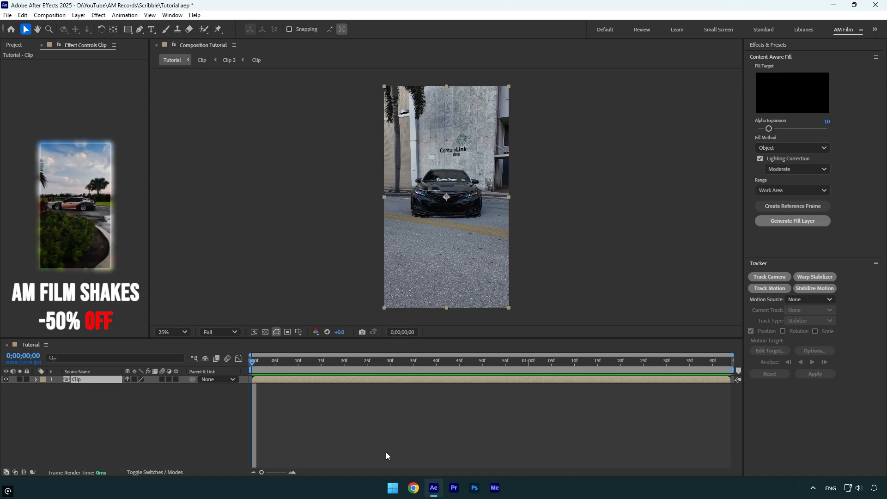
- Duplicate the Clip layer with Ctrl+D so a copy named Mask sits above it
key(ctrl+d)
text(Mask)
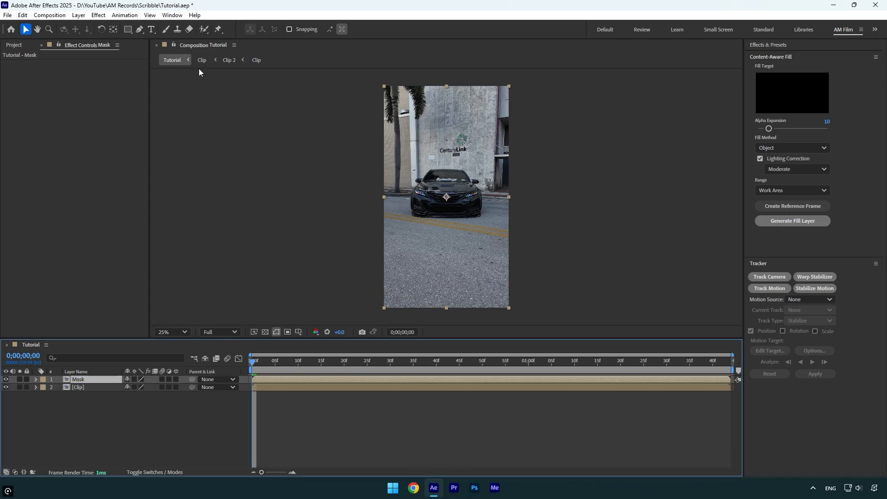
- Paint over the car in the Layer viewer with the Roto Brush to mark it as foreground
double_click(79, 379)
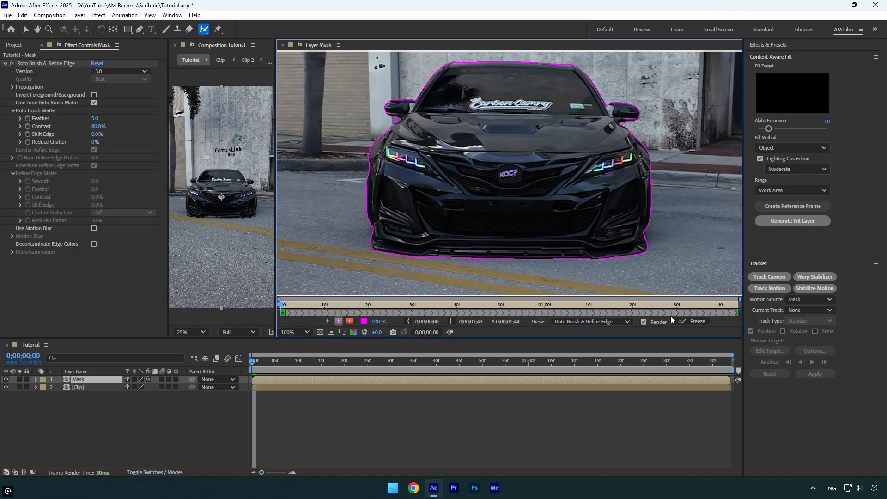
click(697, 321)
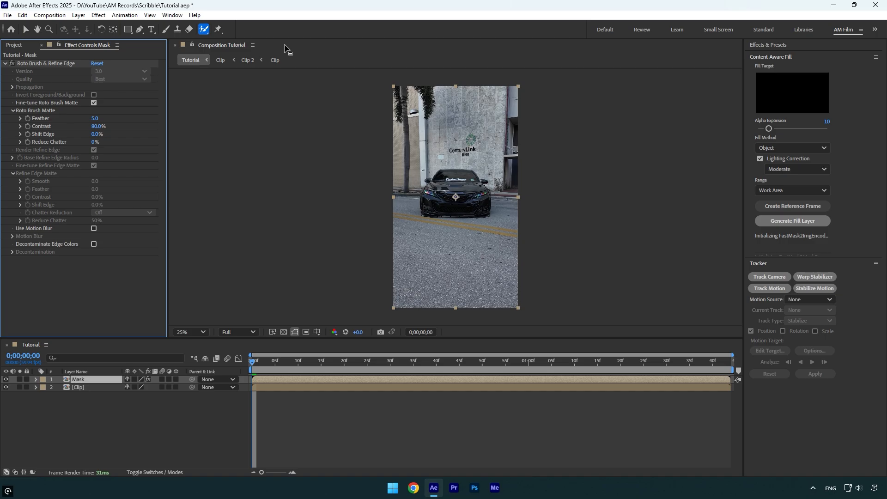
mouse_move(284, 113)
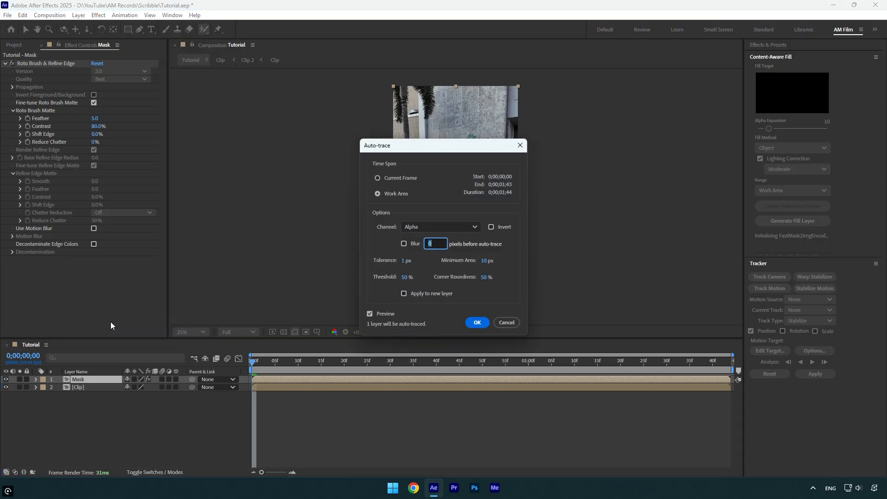
- Run Auto-trace over the Work Area on the Alpha channel, creating Mask 1 and Mask 2
click(476, 321)
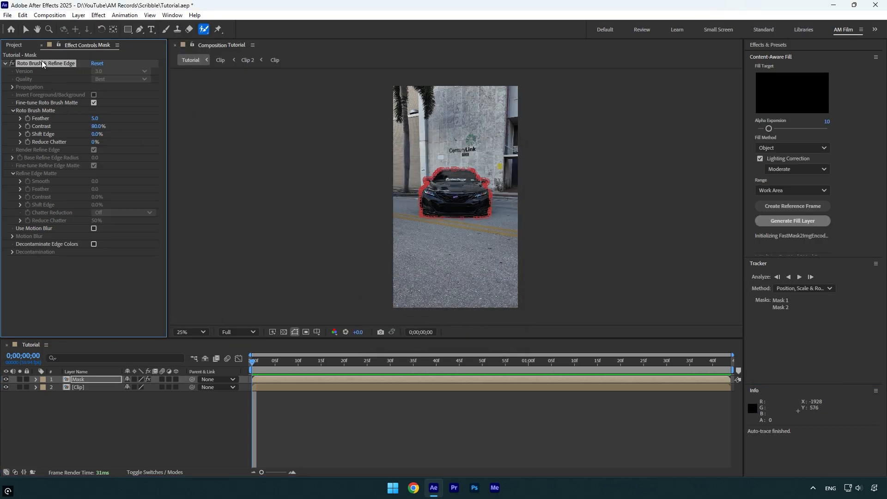
- Find Scribble in Effects & Presets and apply it to Mask 1 as a white inside fill
text(sc)
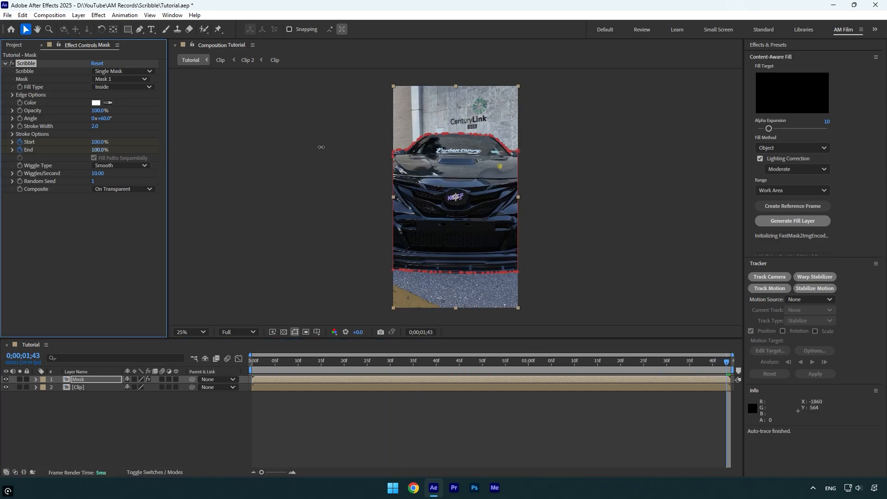
- Keyframe Scribble Start and End at different times and preview the scribble drawing over the car
click(34, 379)
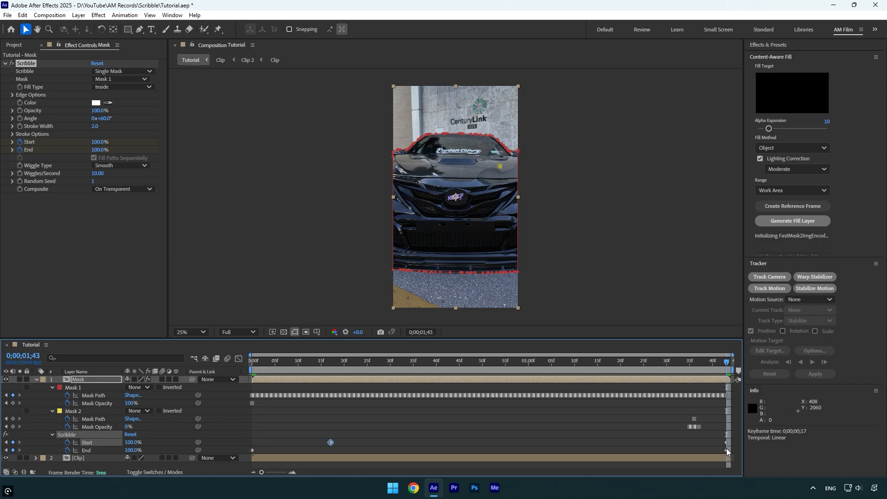
click(252, 359)
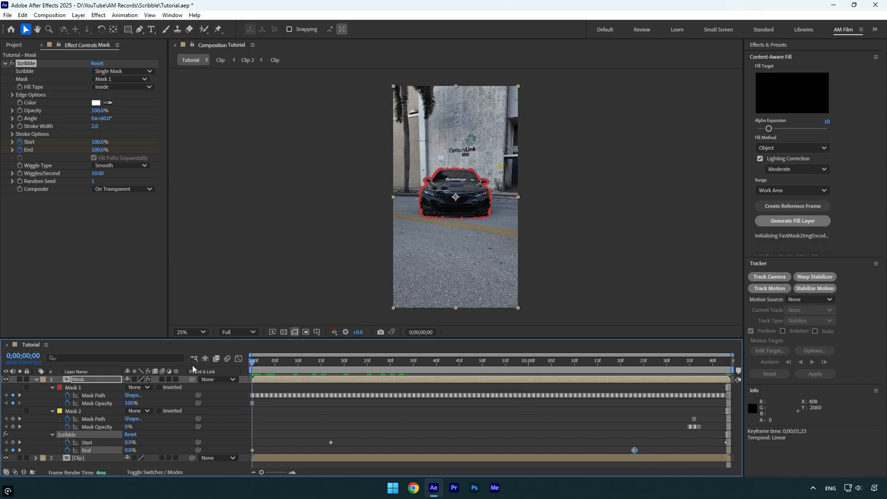
key(space)
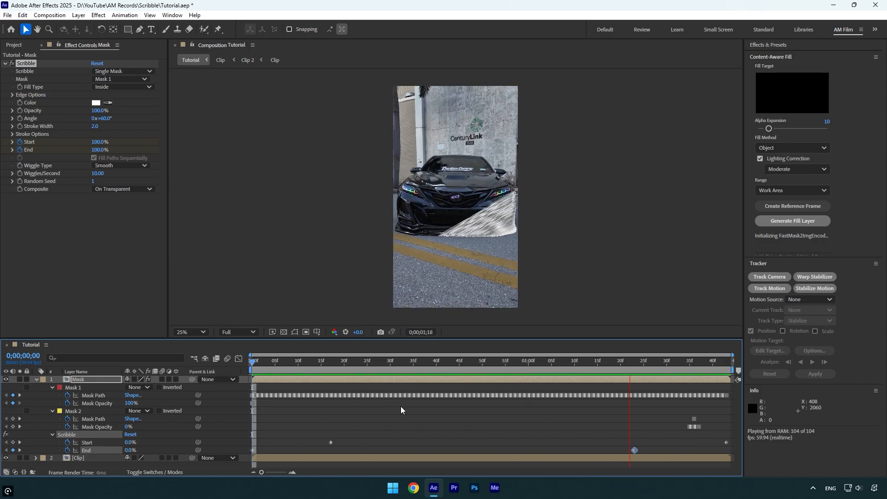